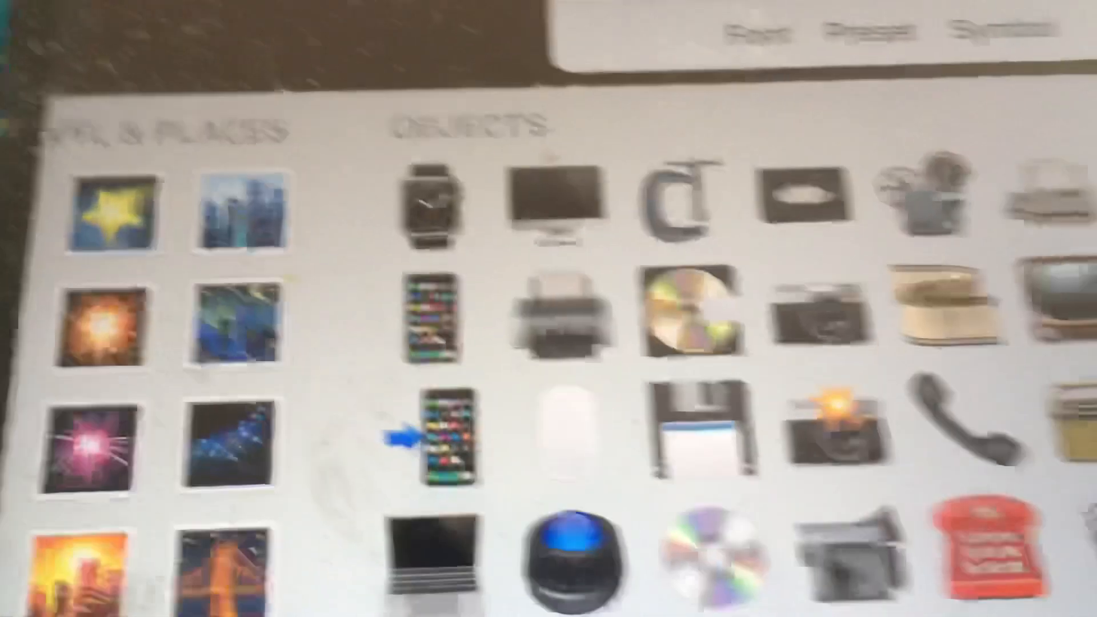
# Scroll out of the symbol collection back to the rainbow thumbnail with its white title text.
pyautogui.scroll(-3)
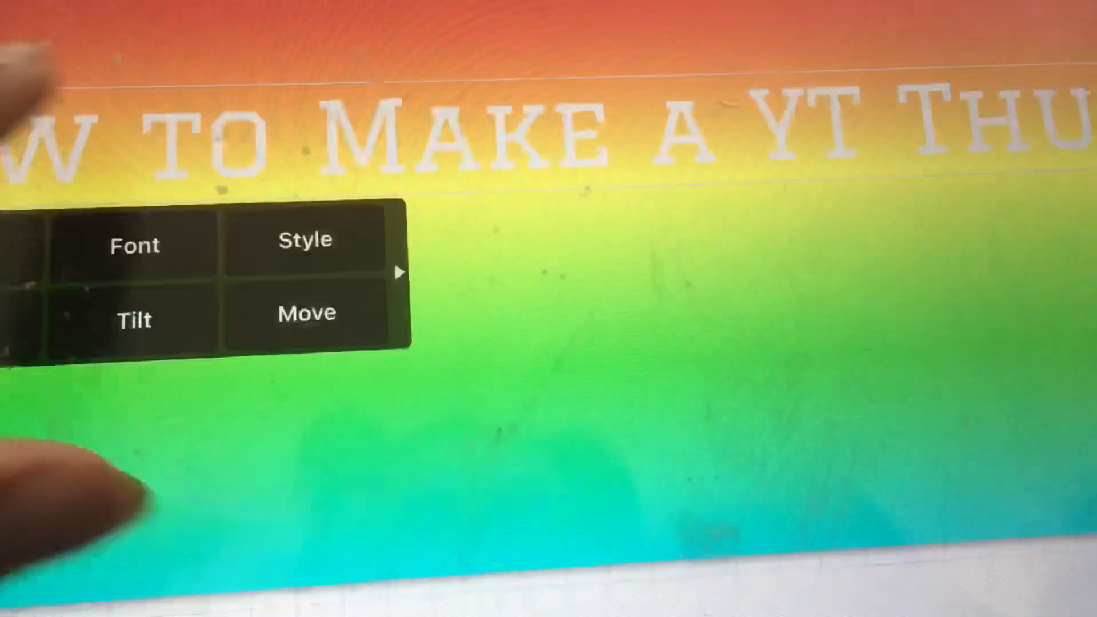
# Select the title text and bring up its Size control to shrink it.
pyautogui.click(306, 313)
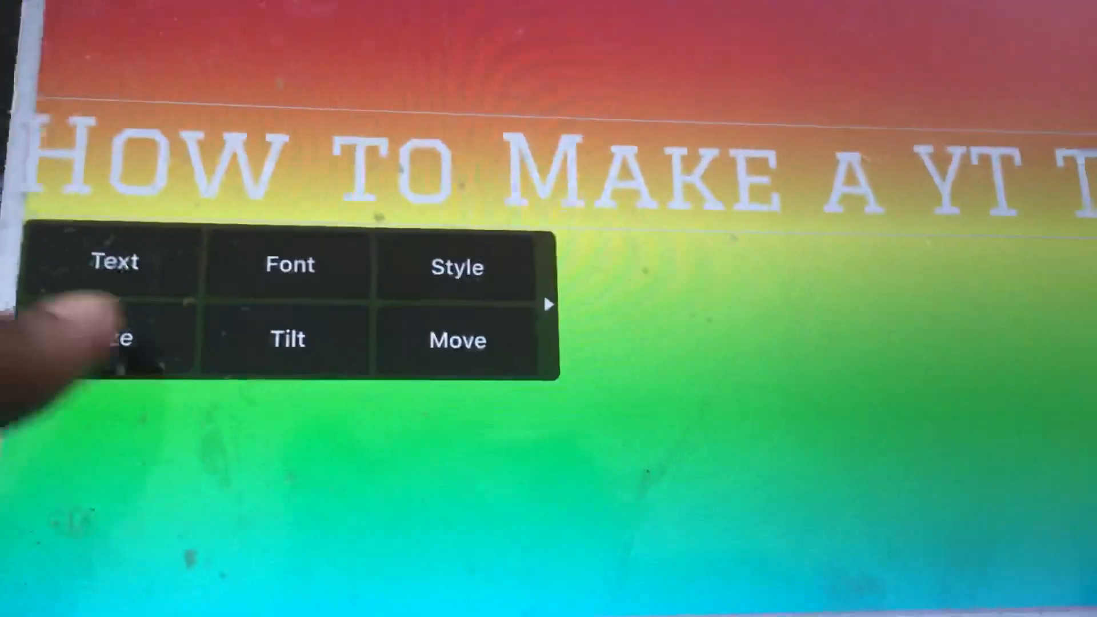
pyautogui.click(122, 340)
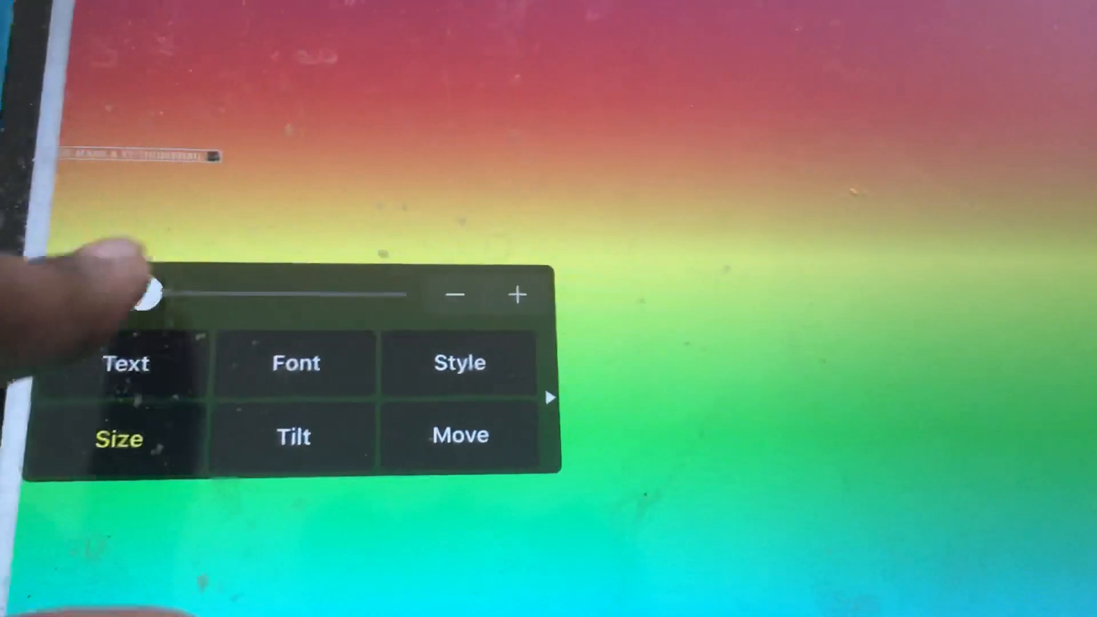